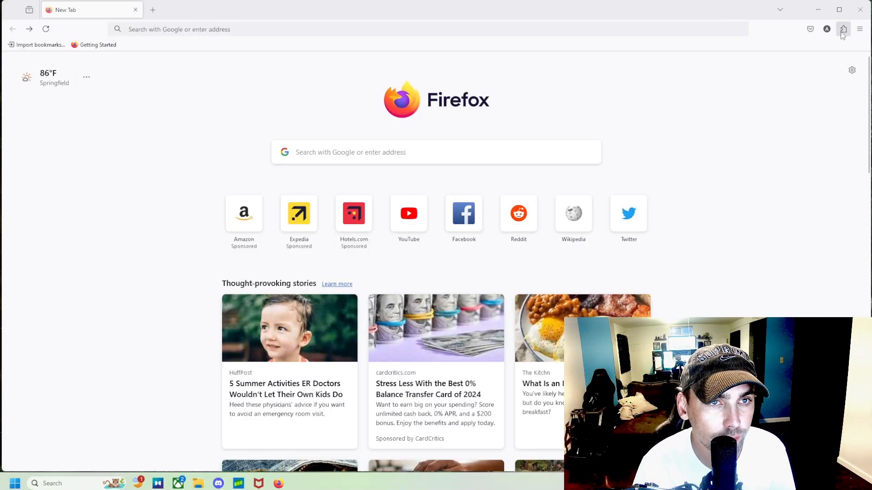
# Open the add-ons manager's Extensions page and close the stray blank tab
pyautogui.click(843, 29)
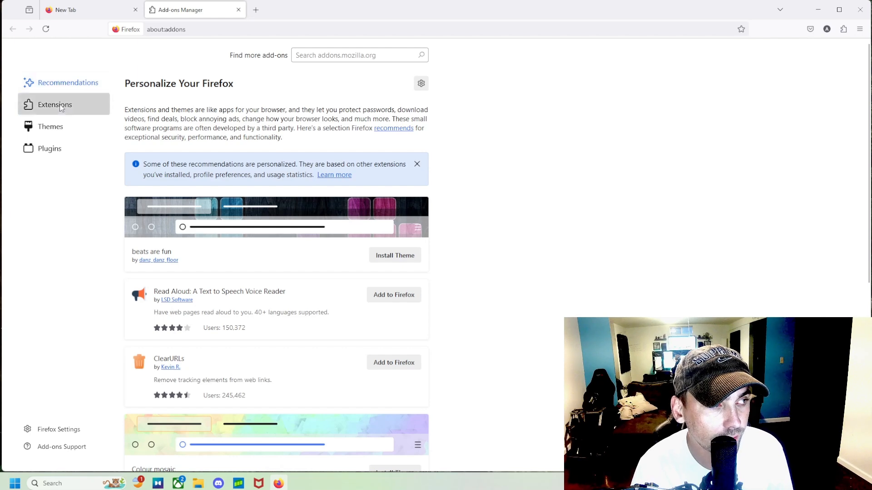
pyautogui.click(259, 10)
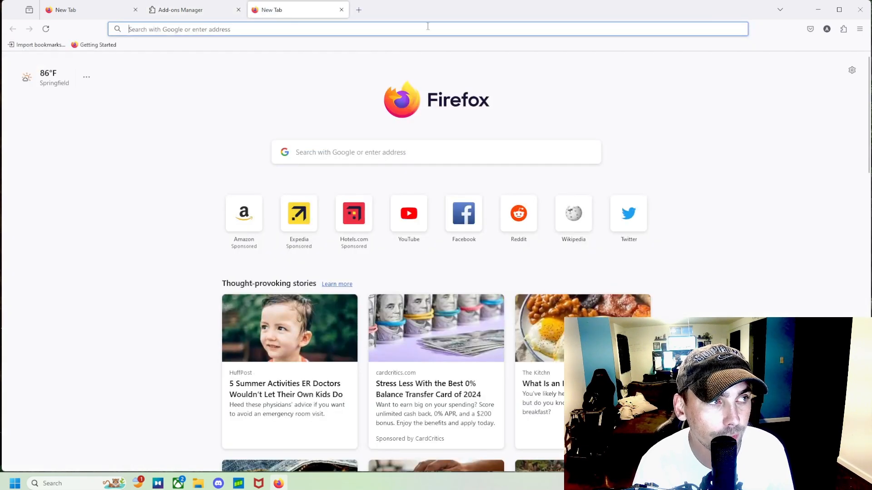
pyautogui.click(858, 30)
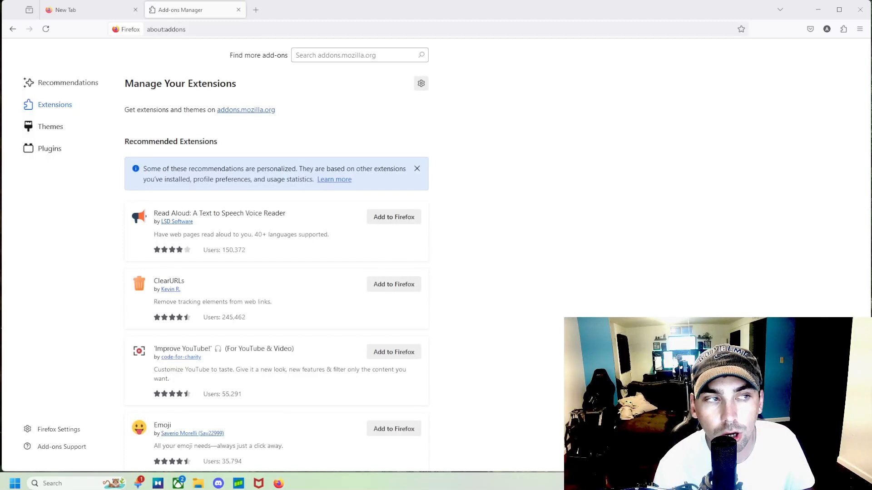
# Search the add-ons site for uBlock Origin and open its extension page
pyautogui.click(359, 55)
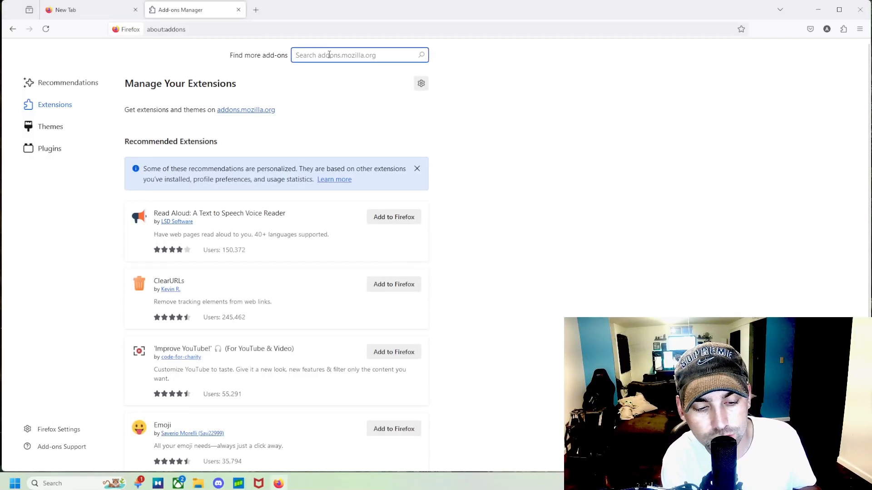
pyautogui.write('ublock origin')
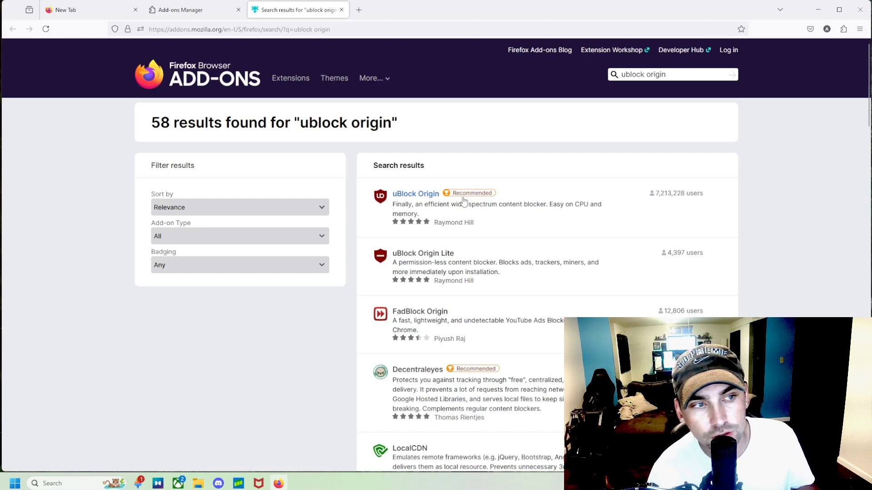
pyautogui.click(416, 193)
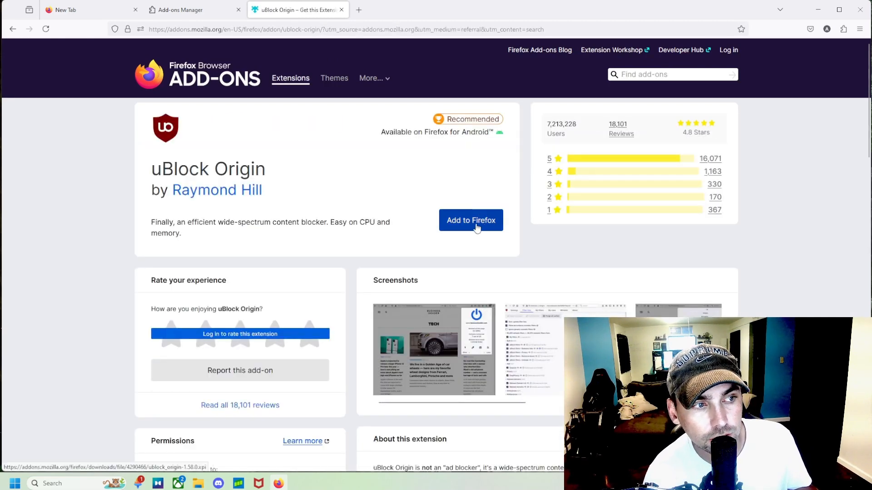
# Add uBlock Origin to Firefox, grant permissions, and return to the extensions manager
pyautogui.click(471, 220)
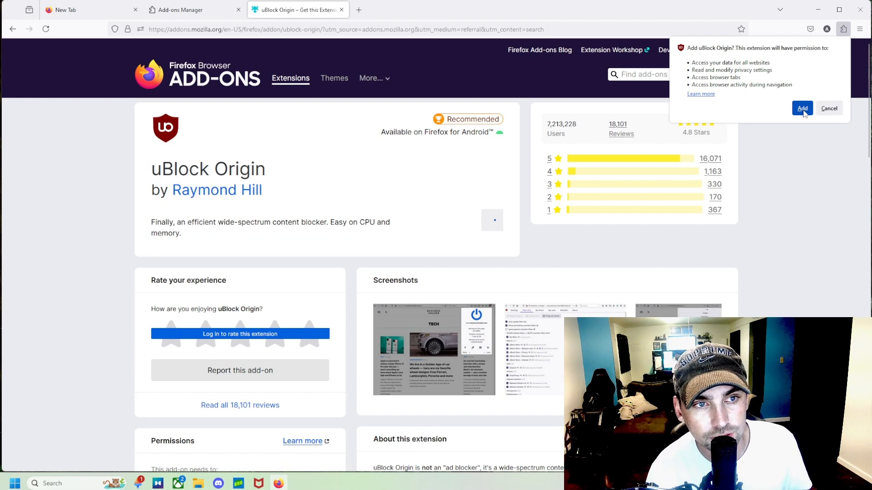
pyautogui.click(802, 108)
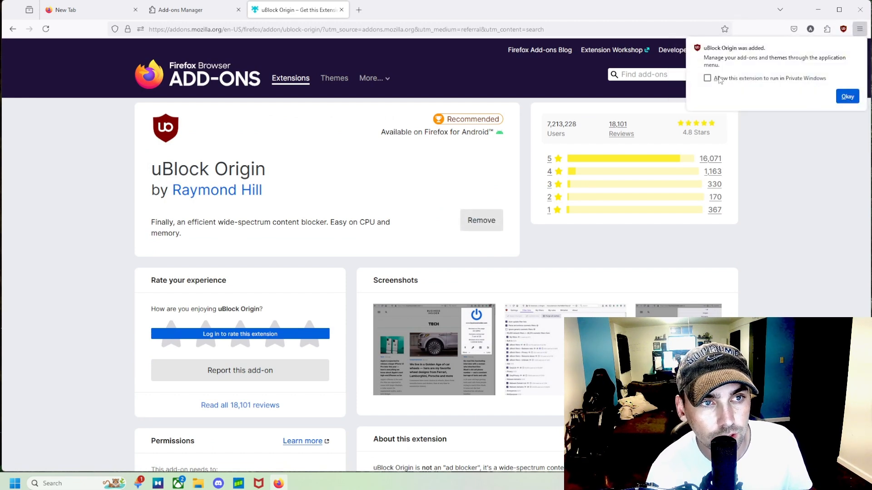
pyautogui.moveTo(762, 86)
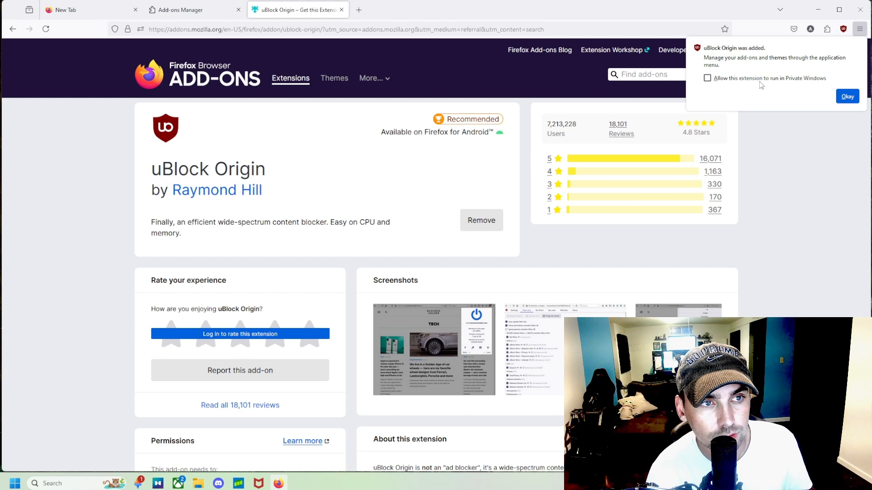
pyautogui.click(847, 97)
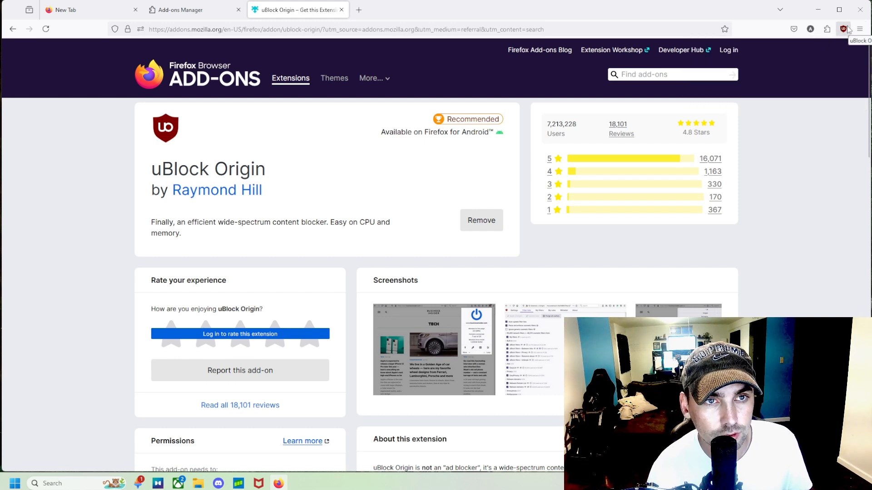
pyautogui.click(844, 29)
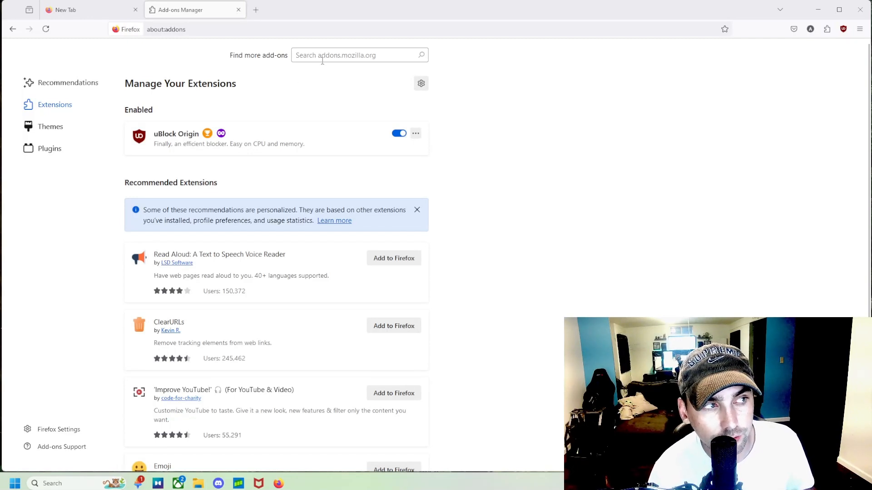
# Search 'ad block youtube', then add AdBlocker for YouTube and grant its permissions
pyautogui.write('ad block youtube')
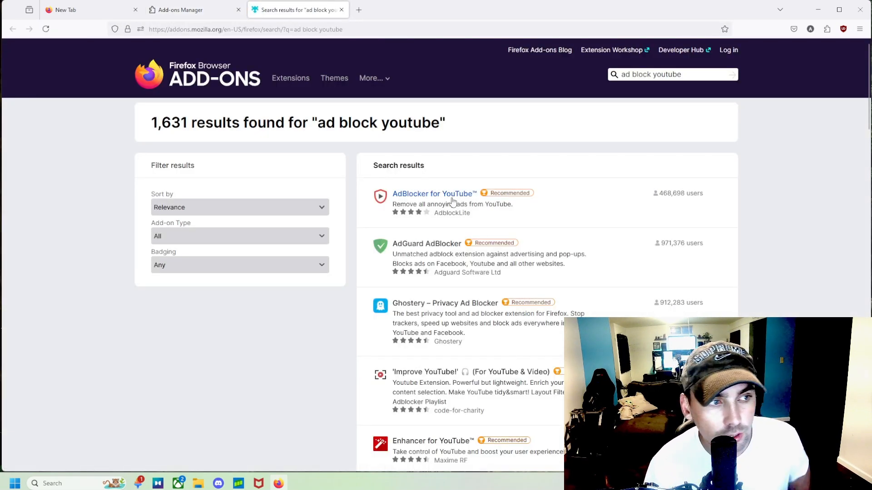
pyautogui.click(433, 194)
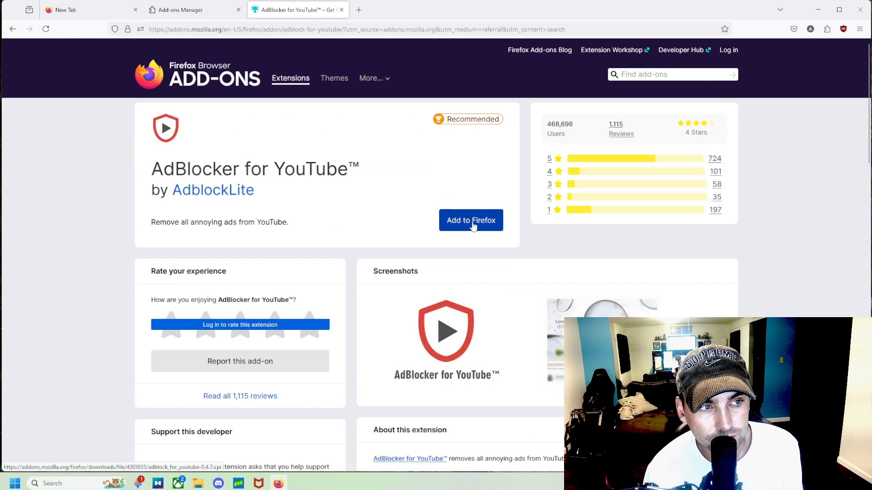
pyautogui.click(471, 220)
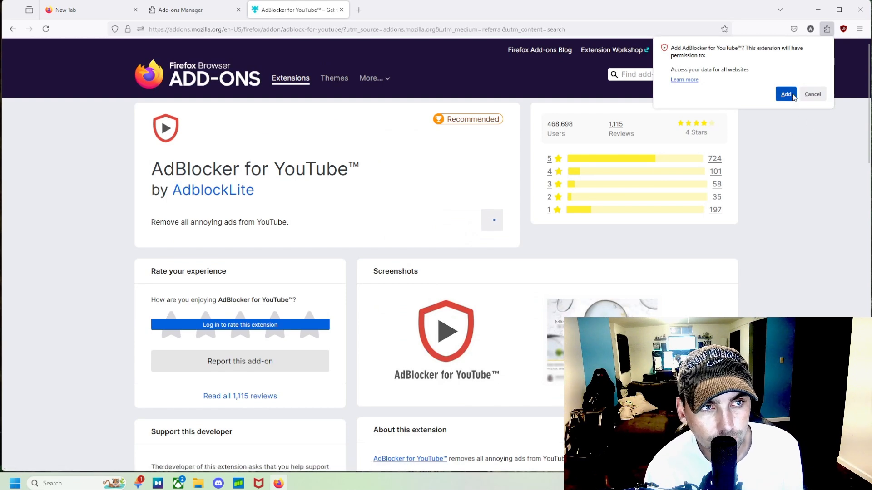
pyautogui.click(786, 94)
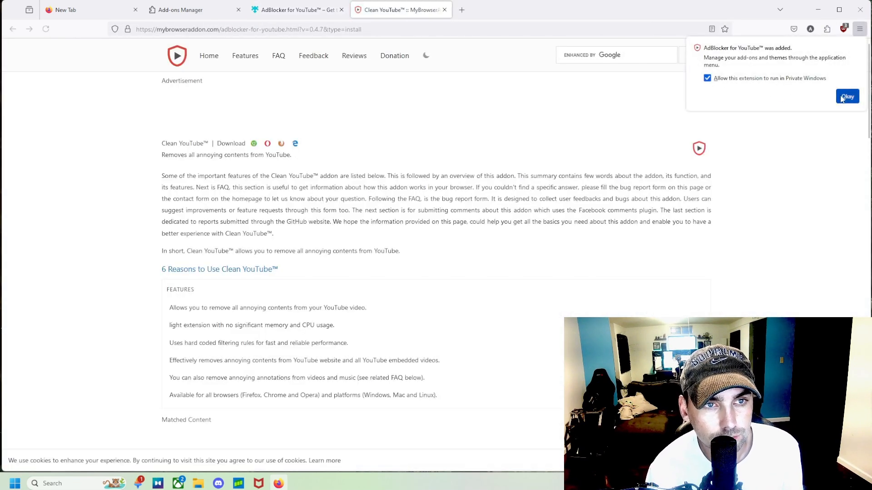
pyautogui.click(847, 96)
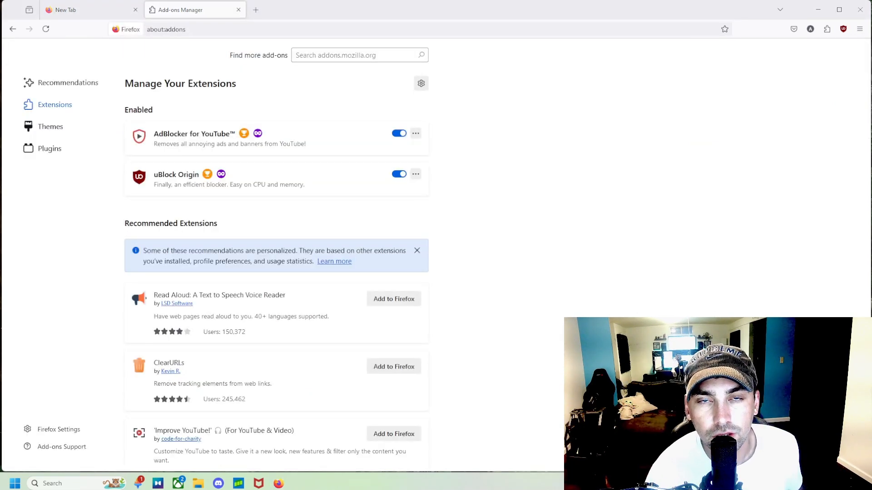
pyautogui.moveTo(337, 71)
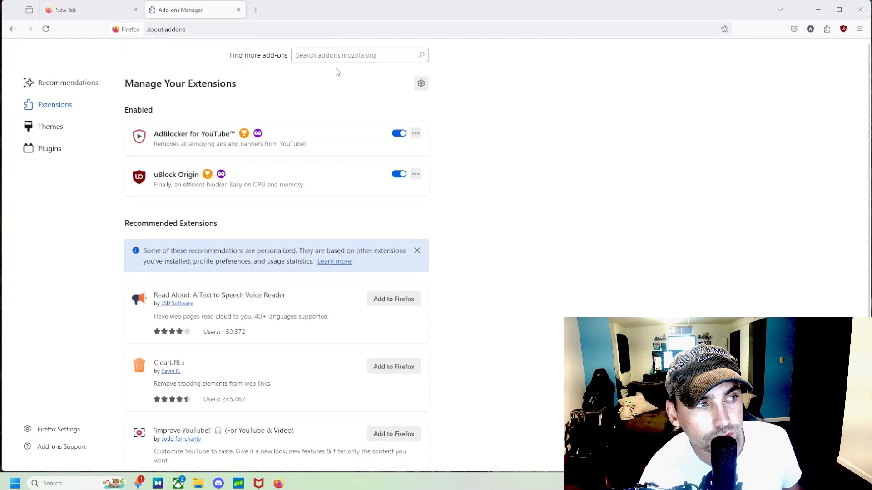
# Search 'adguard' and add AdGuard AdBlocker to Firefox
pyautogui.write('adh')
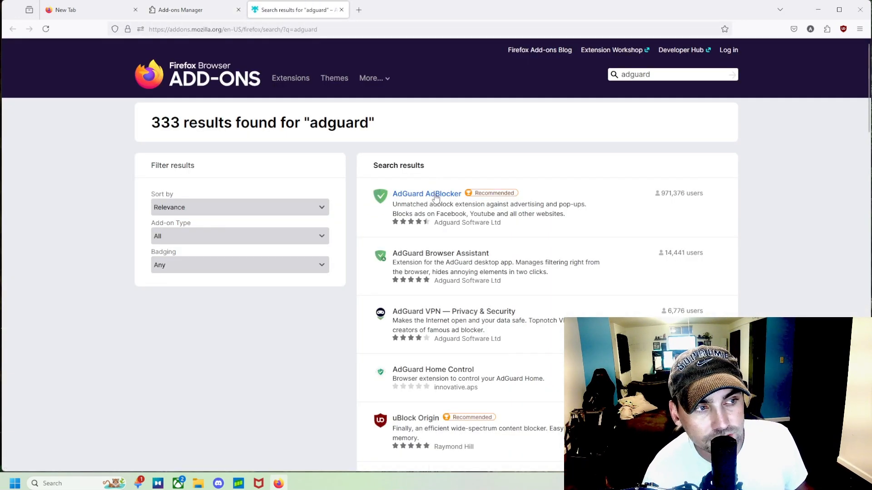
pyautogui.click(426, 193)
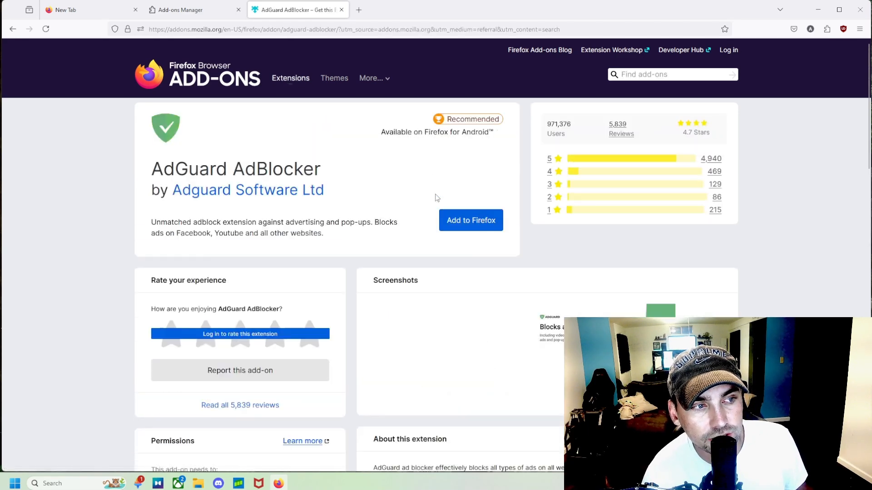
pyautogui.click(470, 220)
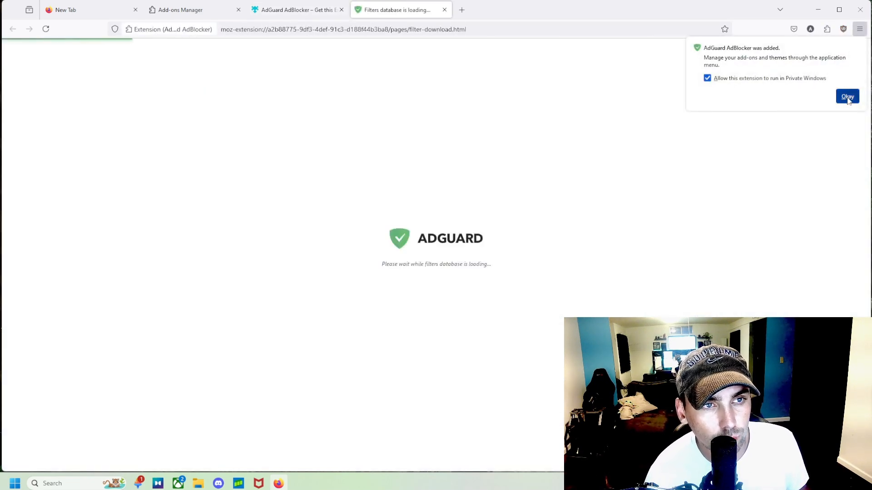
pyautogui.click(847, 96)
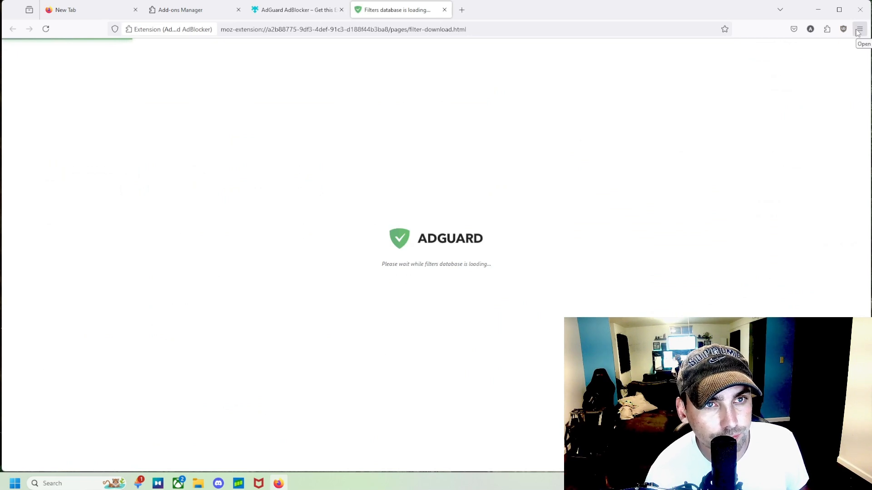
# Check the active extensions in the Extensions toolbar panel
pyautogui.click(825, 29)
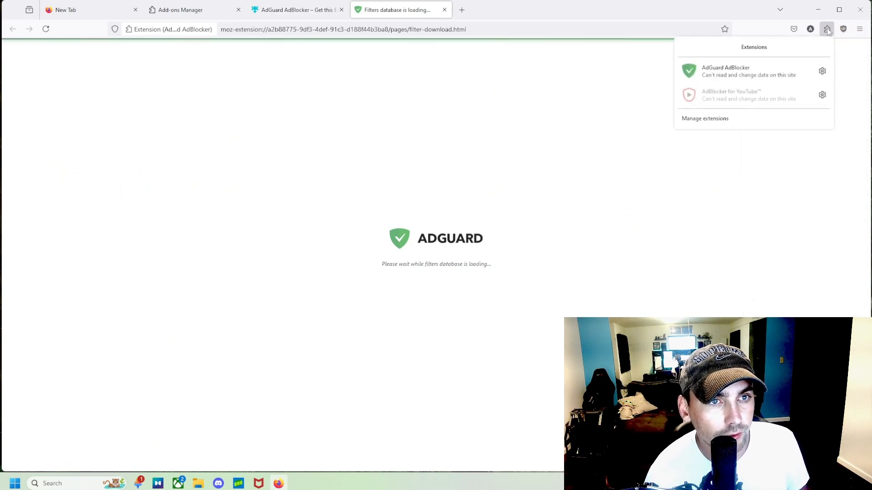
pyautogui.click(705, 119)
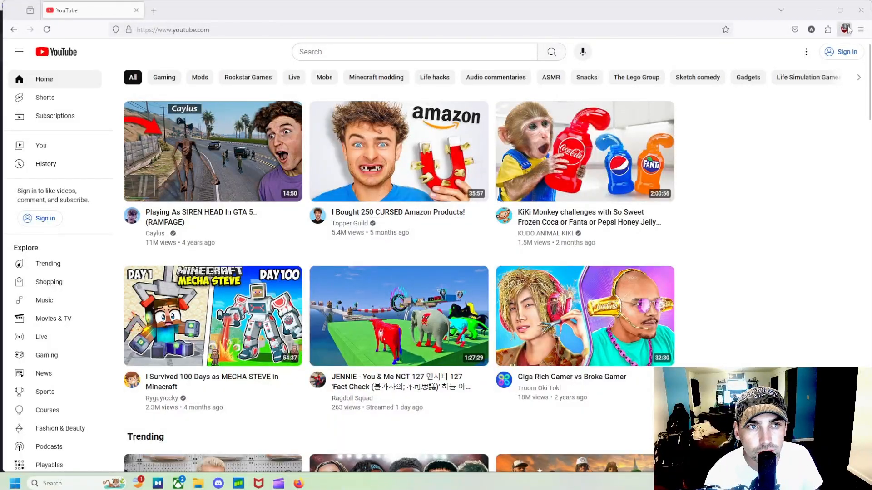
# Confirm uBlock Origin, AdBlocker for YouTube and AdGuard are enabled, then return to YouTube
pyautogui.click(826, 29)
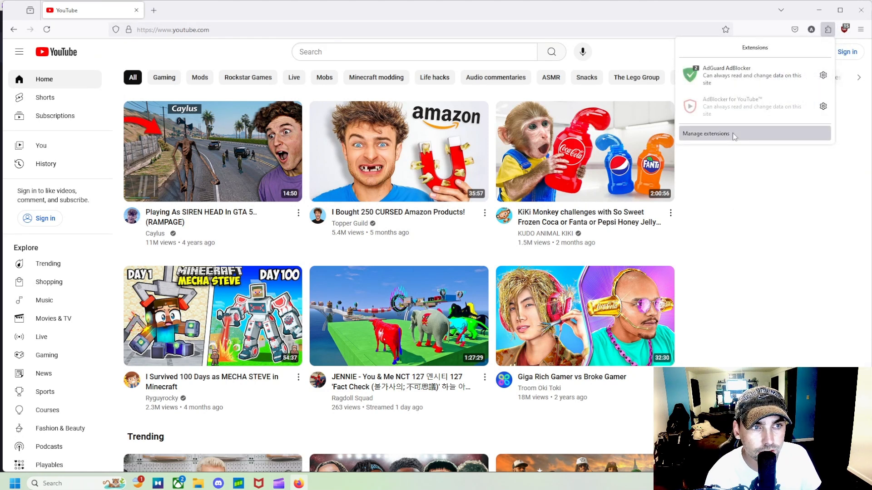
pyautogui.click(705, 134)
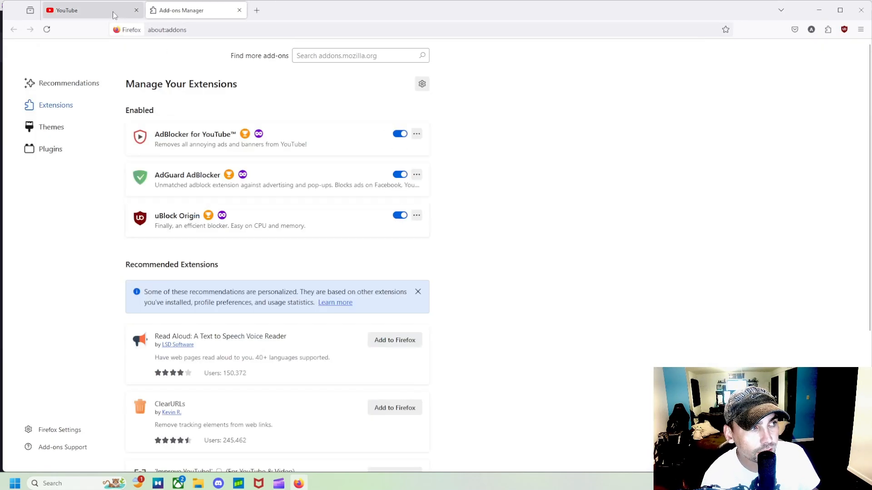
pyautogui.click(68, 10)
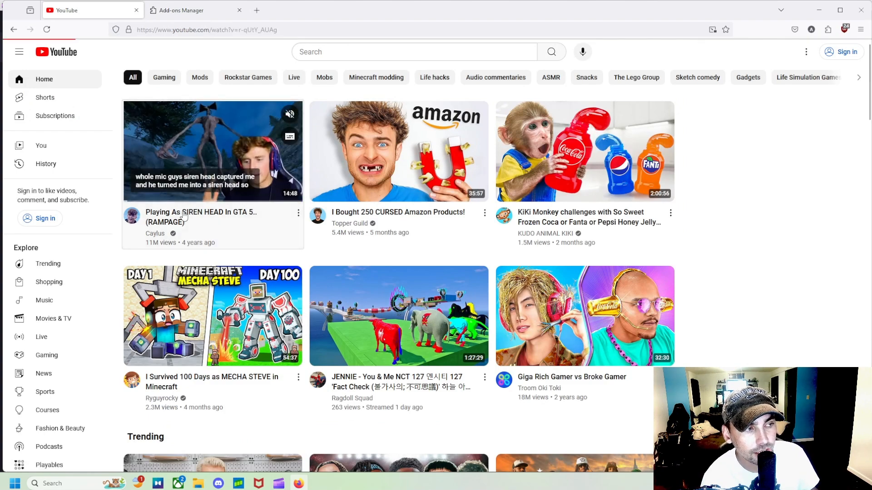
# Play a home-page video, then the Big & Small SpongeBob motorcycle video, without ads
pyautogui.click(212, 150)
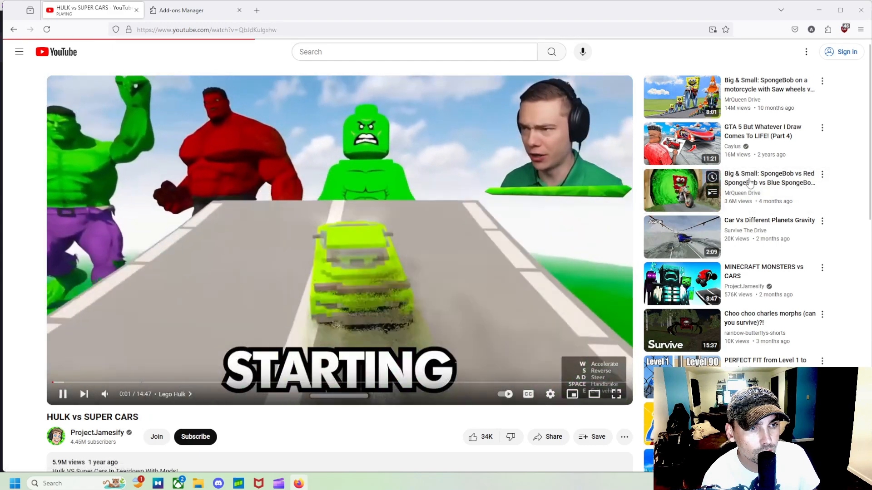
pyautogui.click(682, 190)
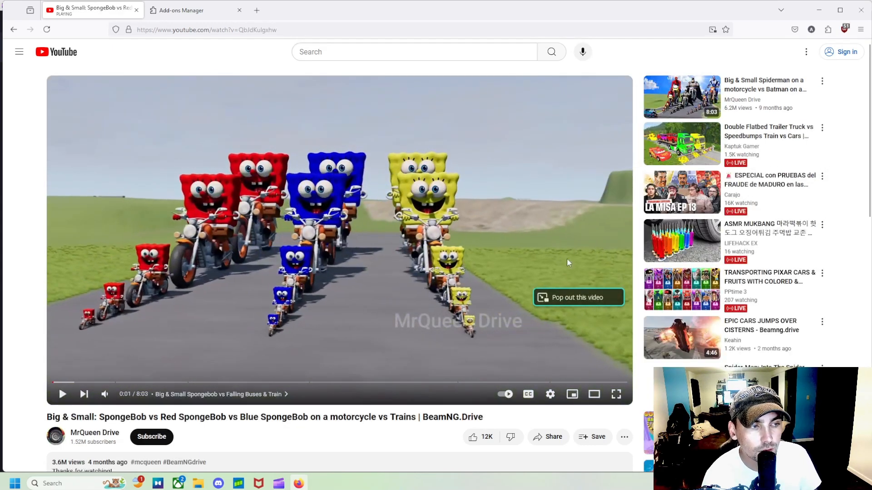